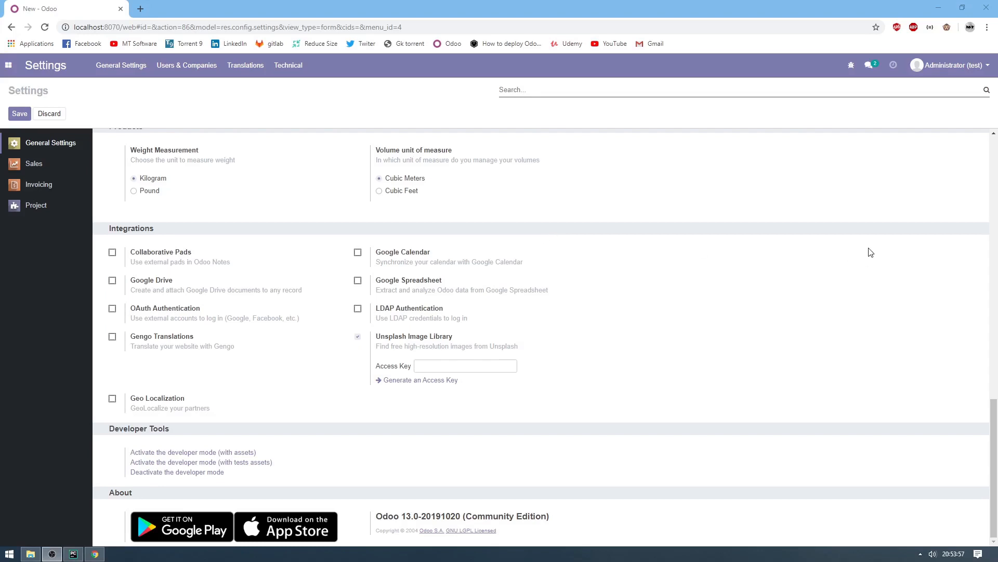
{"action": "mouse_move", "coordinate": [606, 335]}
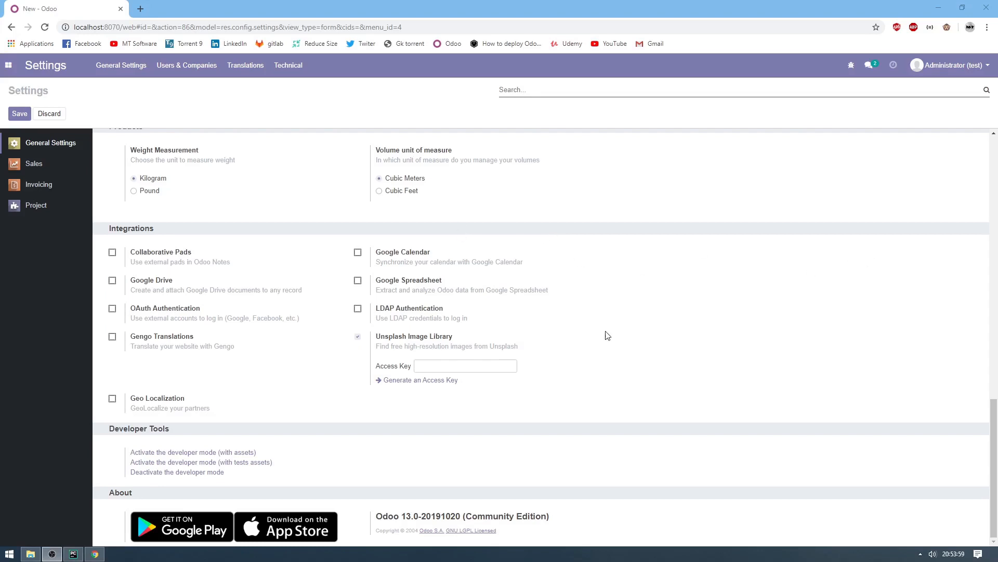
Switch from the general settings to the Sales app
{"action": "left_click", "coordinate": [8, 65]}
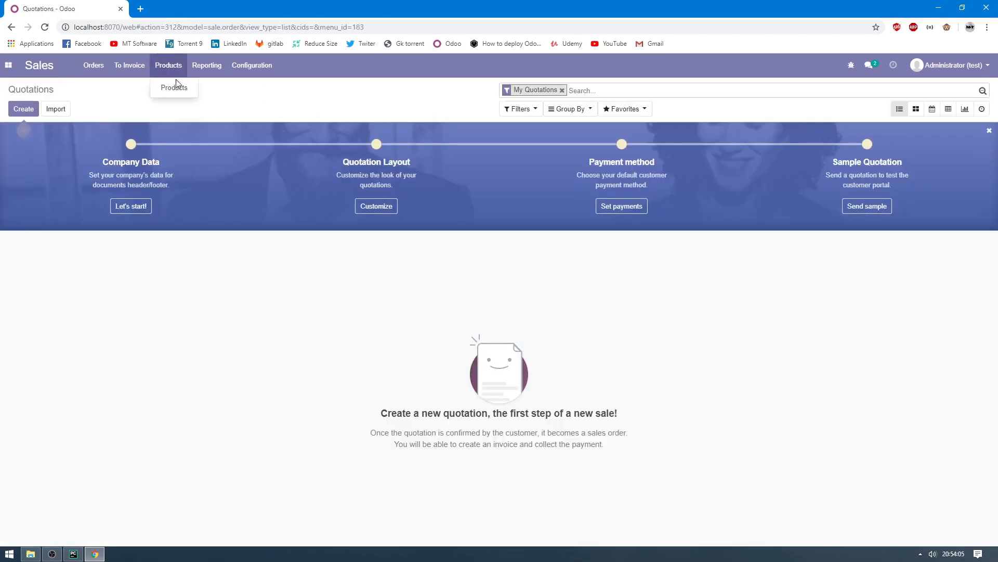
Show Products in list view, select Monitor, Mouse and keyboard, and open Action
{"action": "left_click", "coordinate": [173, 87]}
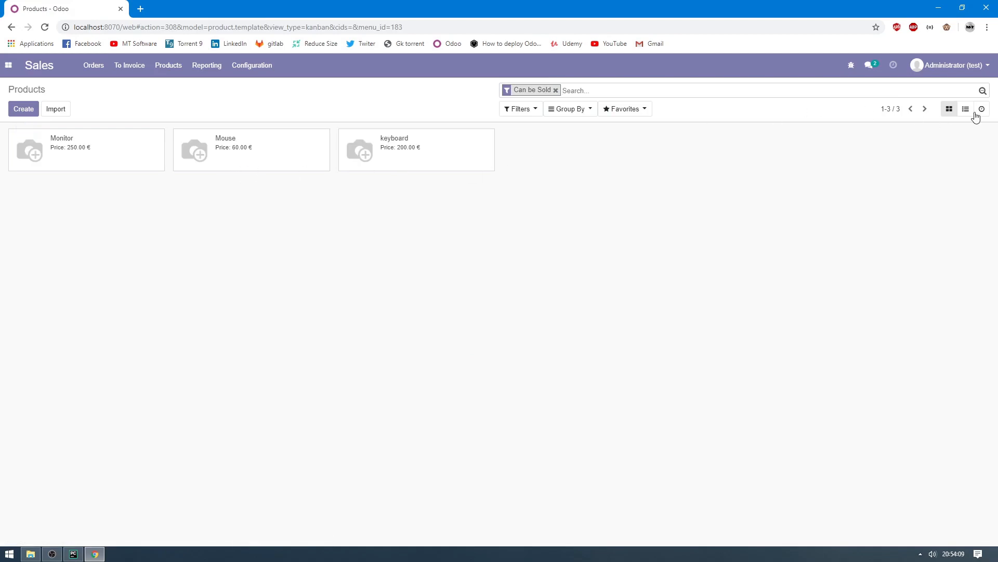
{"action": "left_click", "coordinate": [965, 109]}
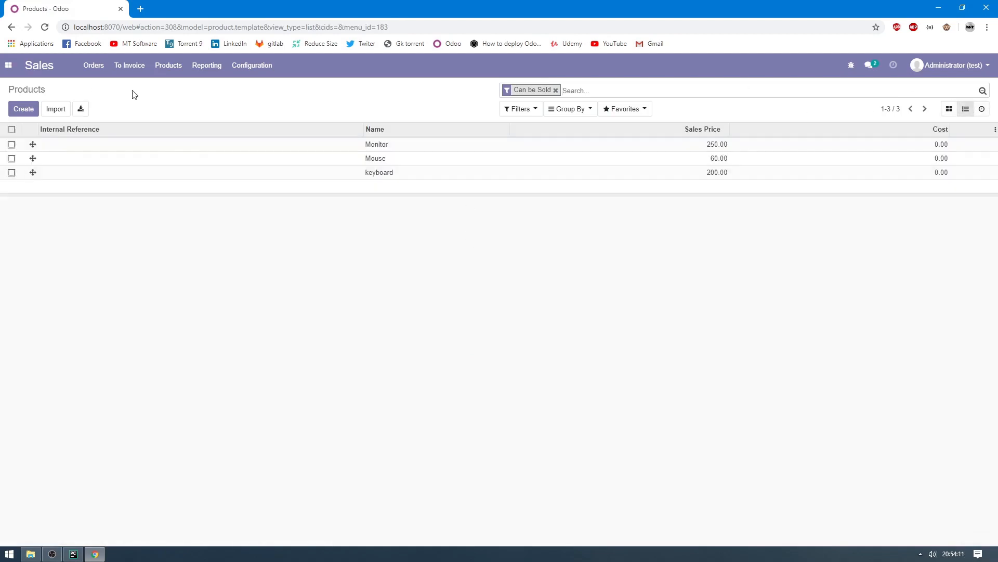
{"action": "left_click", "coordinate": [11, 130]}
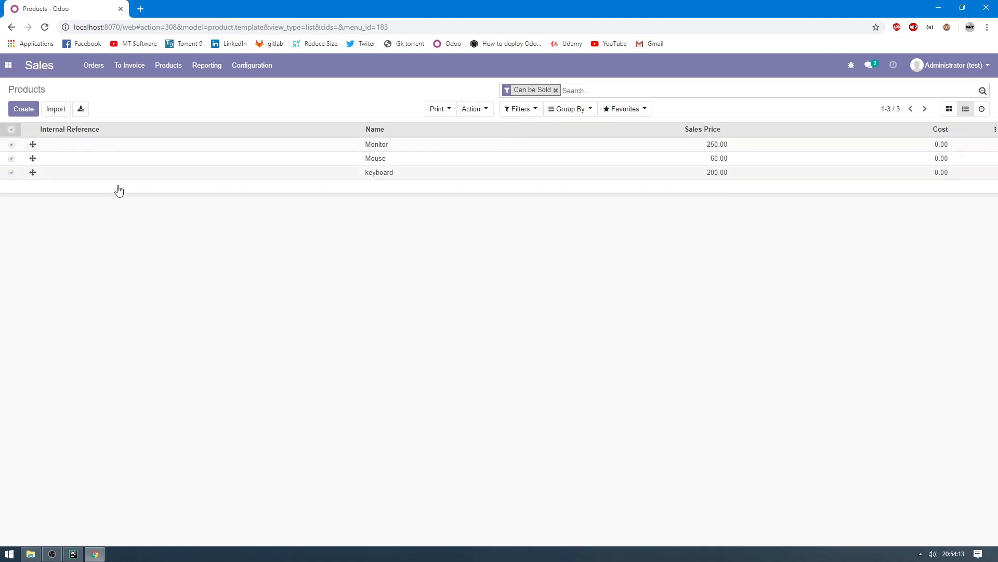
{"action": "left_click", "coordinate": [471, 108]}
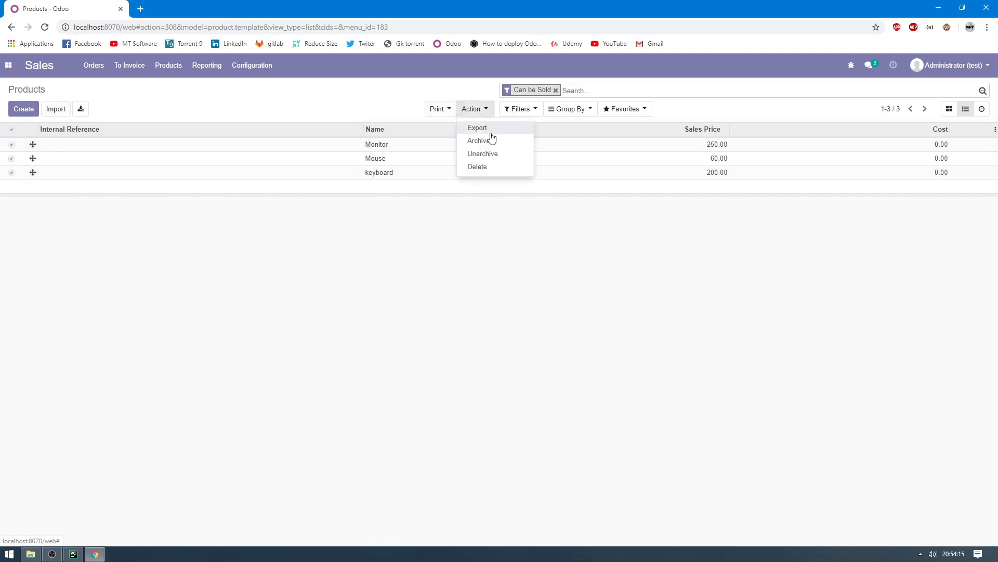
Export the three products as an import-compatible CSV file
{"action": "left_click", "coordinate": [477, 128]}
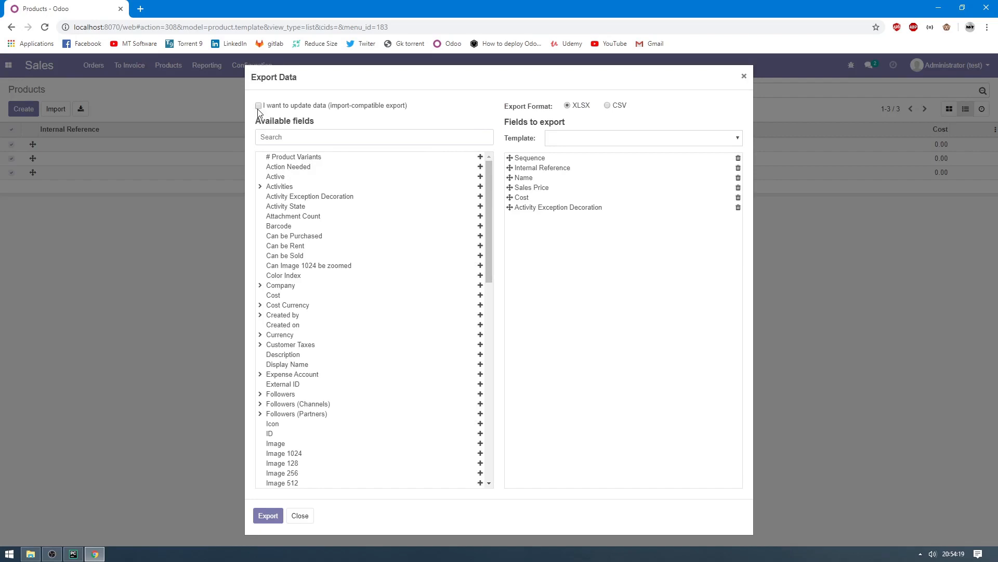
{"action": "left_click", "coordinate": [258, 105]}
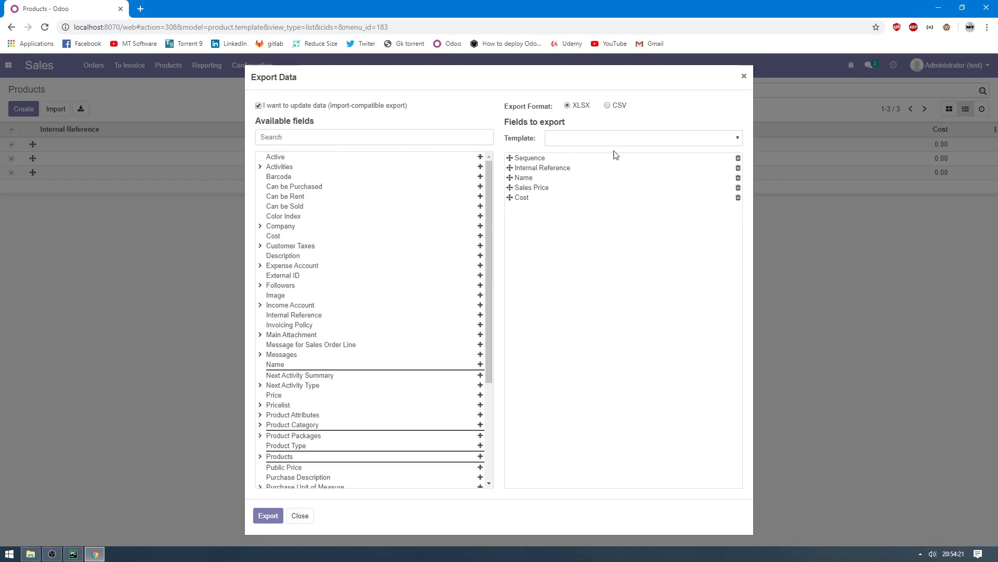
{"action": "left_click", "coordinate": [607, 105]}
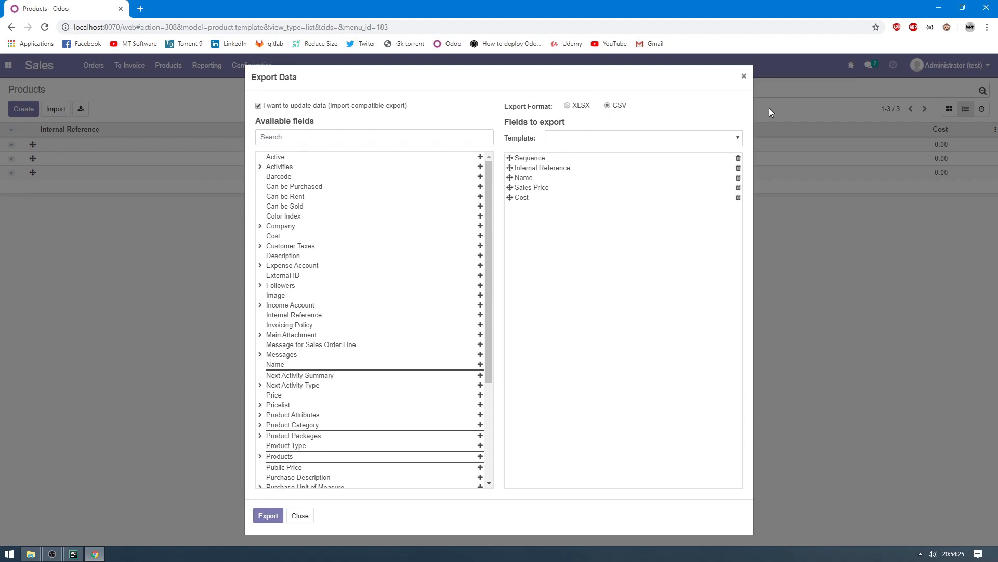
{"action": "left_click", "coordinate": [640, 137]}
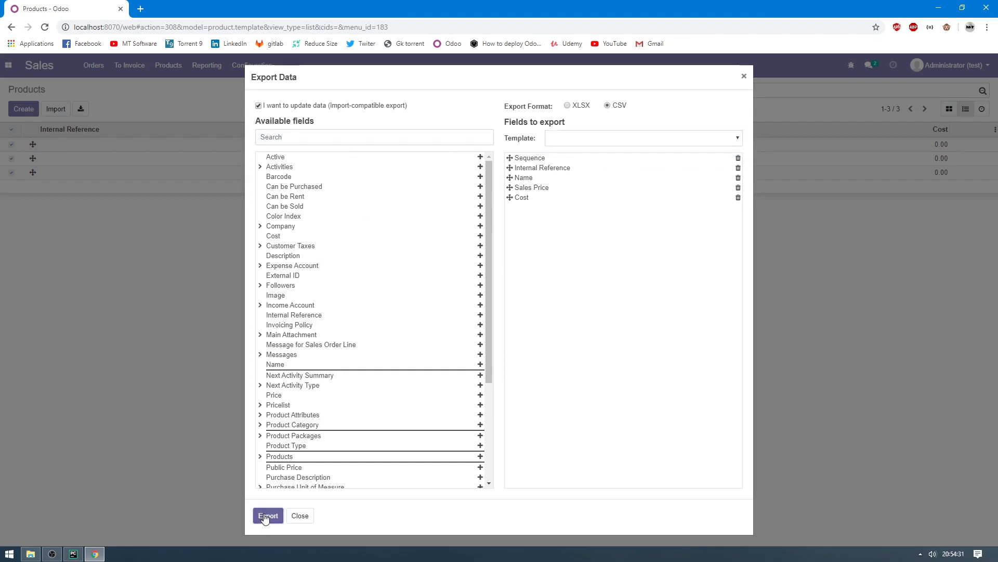
{"action": "left_click", "coordinate": [267, 515]}
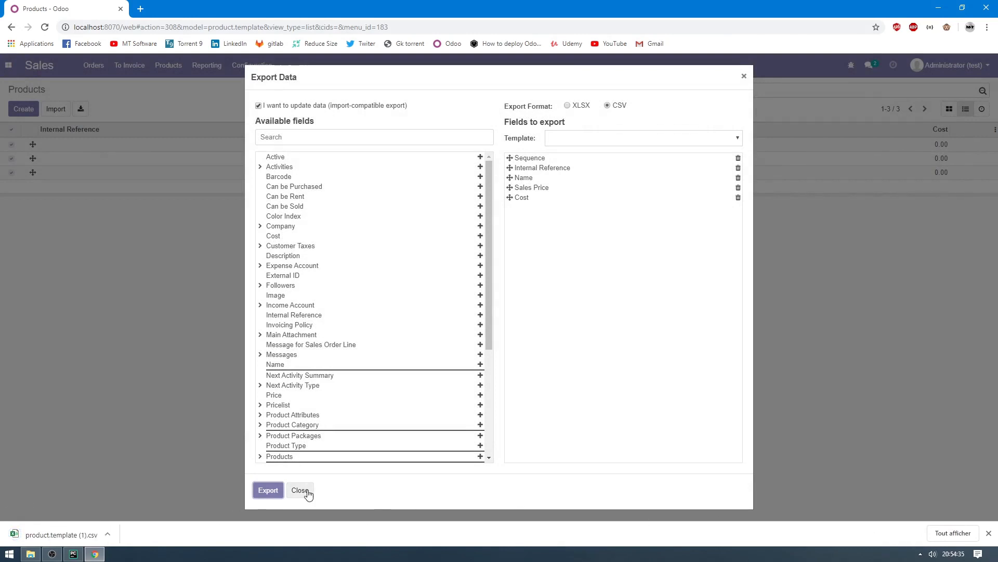
Close the export dialog and return to the product list
{"action": "left_click", "coordinate": [300, 489]}
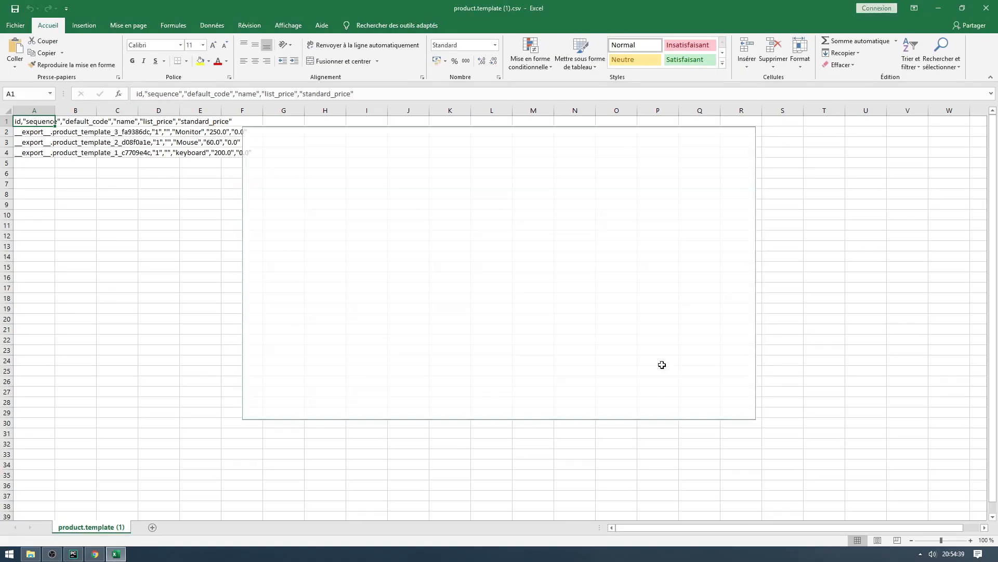
{"action": "left_click", "coordinate": [93, 553]}
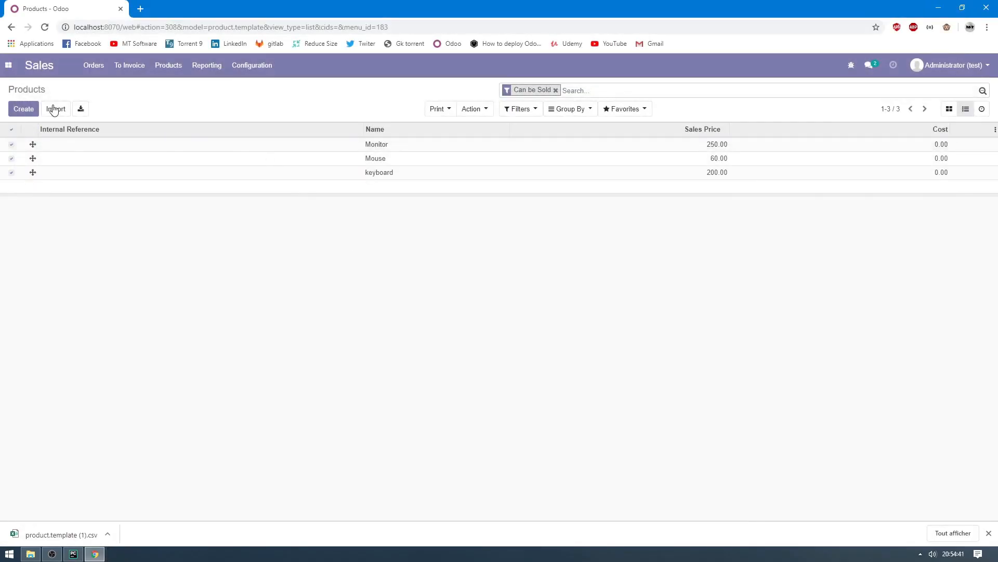
Delete Monitor, Mouse and keyboard from the product list, then start an import
{"action": "left_click", "coordinate": [949, 109]}
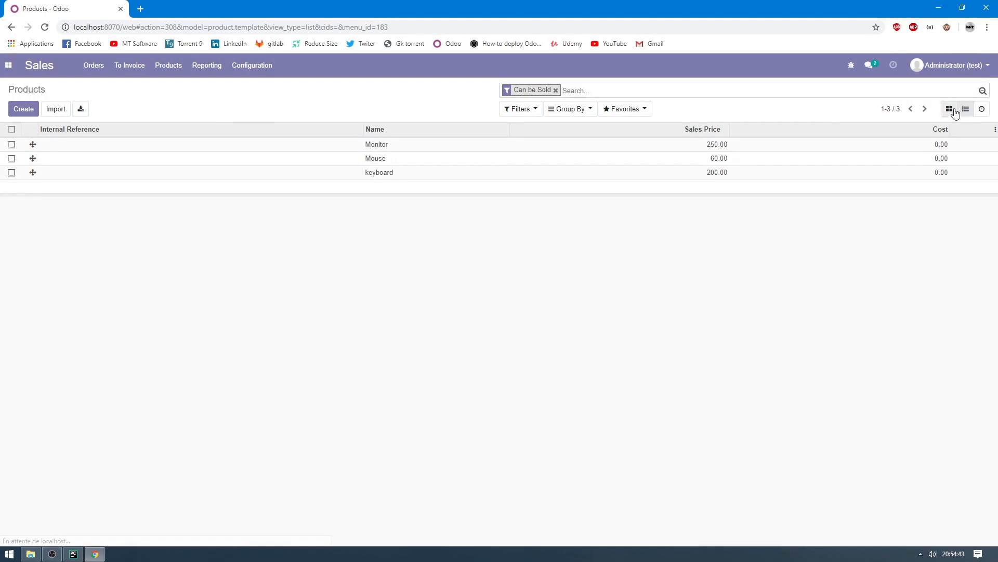
{"action": "left_click", "coordinate": [950, 109]}
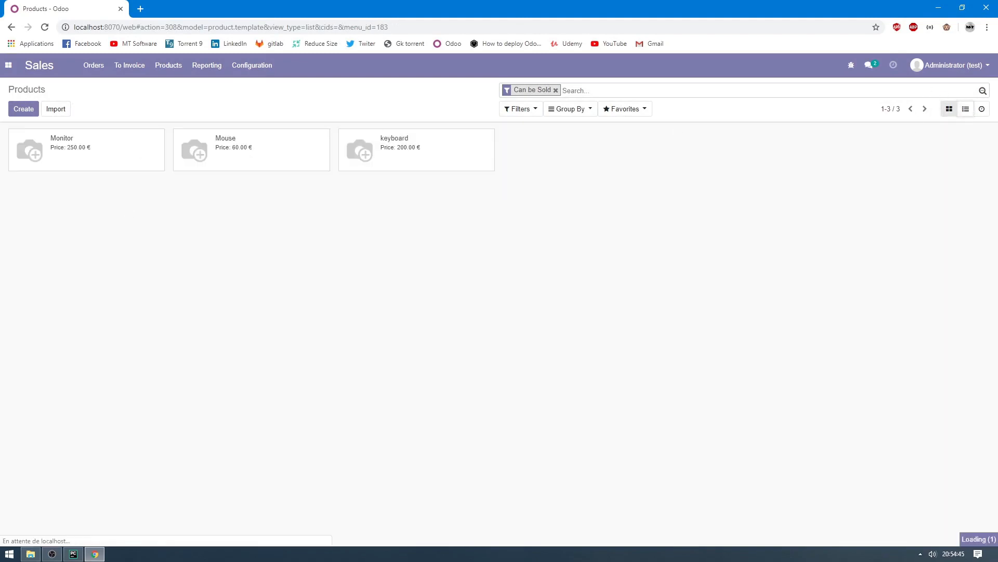
{"action": "left_click", "coordinate": [965, 108]}
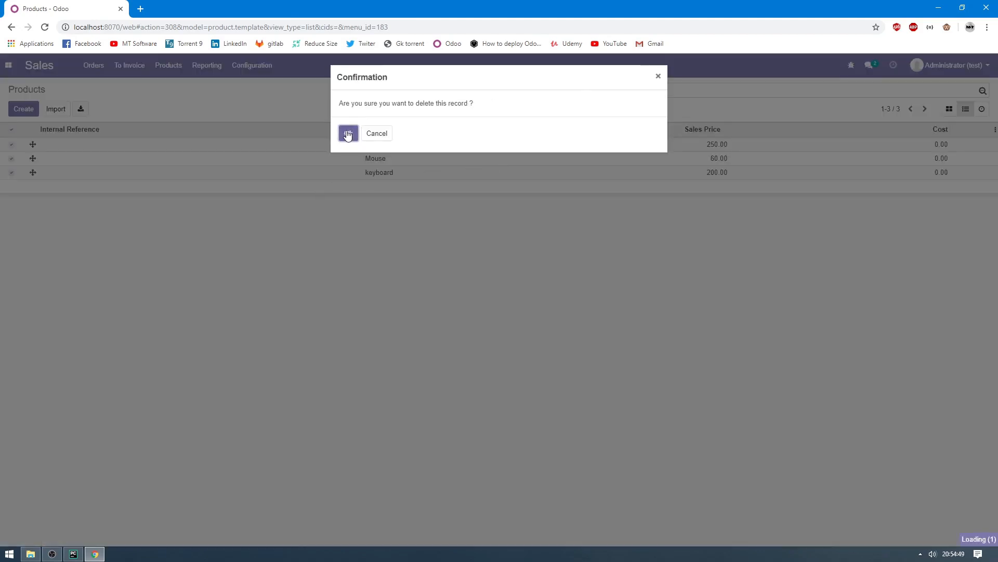
{"action": "left_click", "coordinate": [348, 133]}
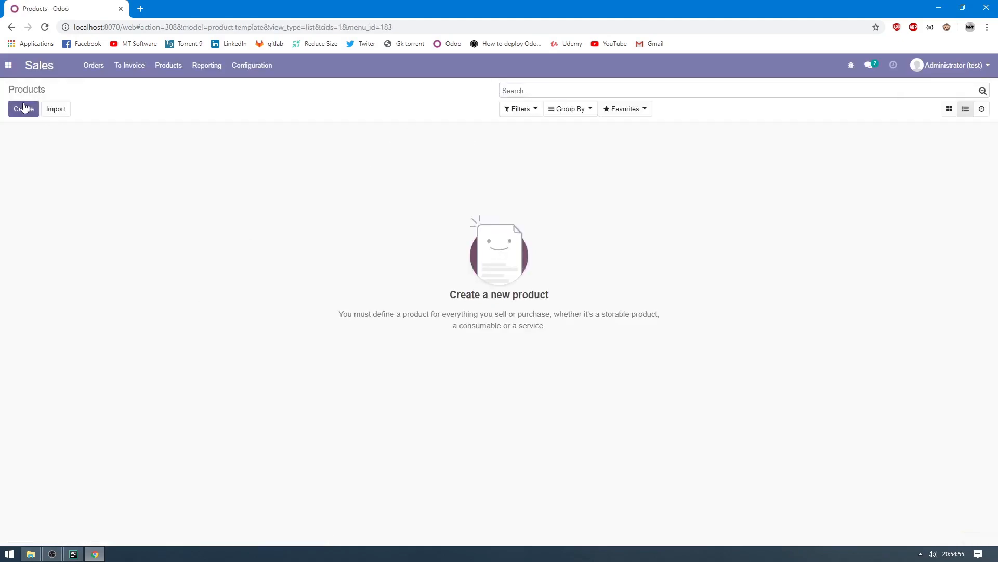
{"action": "left_click", "coordinate": [56, 109]}
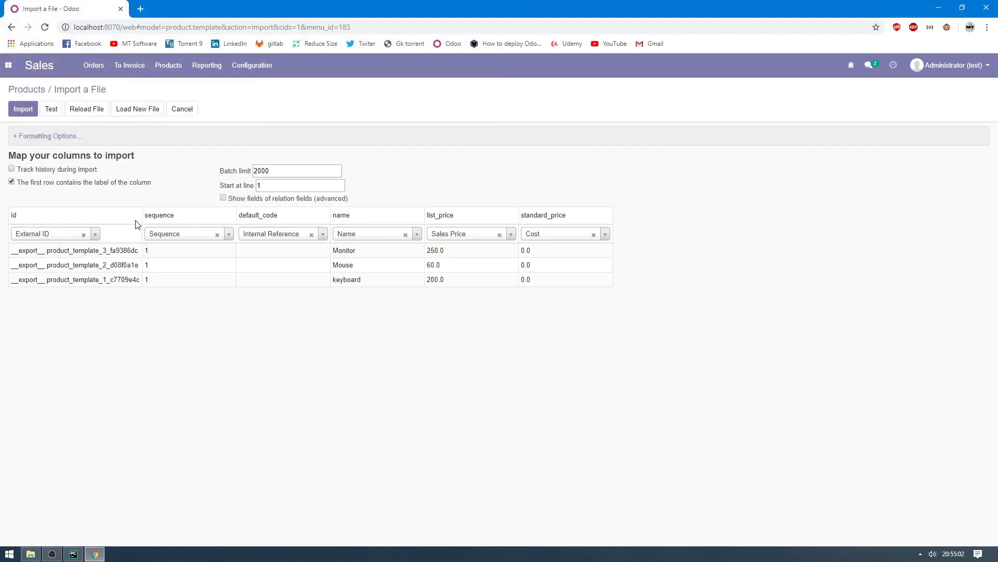
Test the CSV column mapping and import Monitor, Mouse and keyboard
{"action": "left_click", "coordinate": [51, 108]}
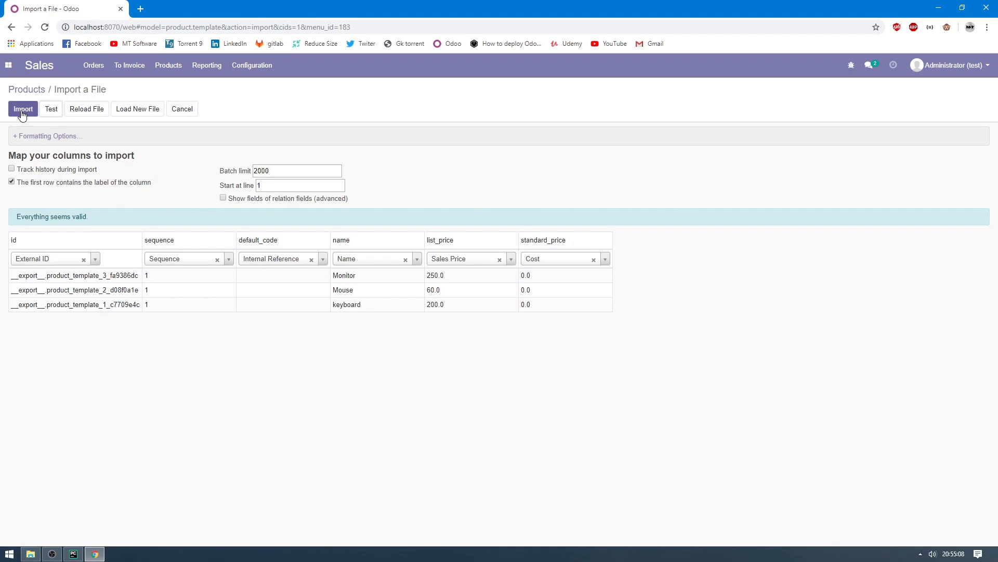
{"action": "left_click", "coordinate": [23, 109]}
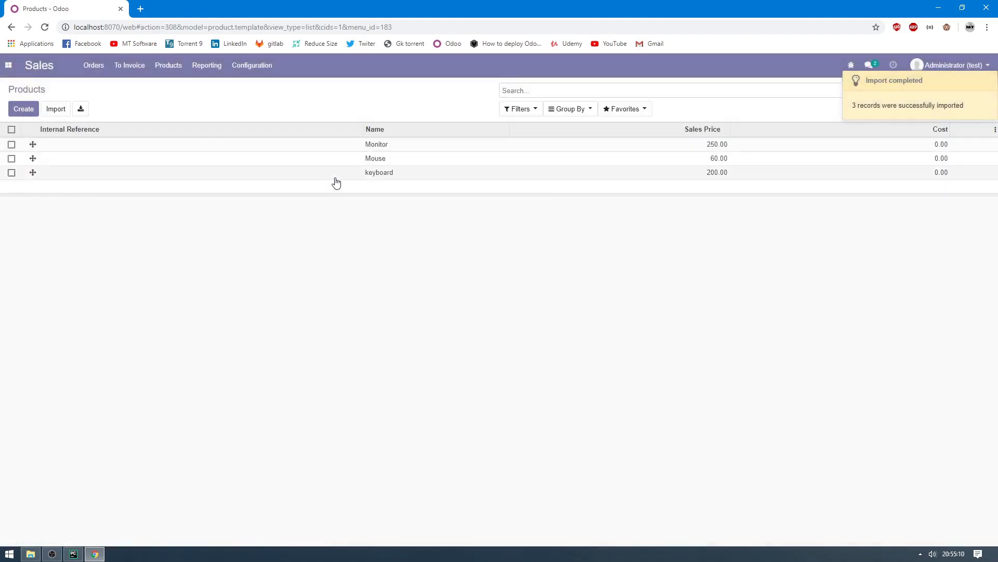